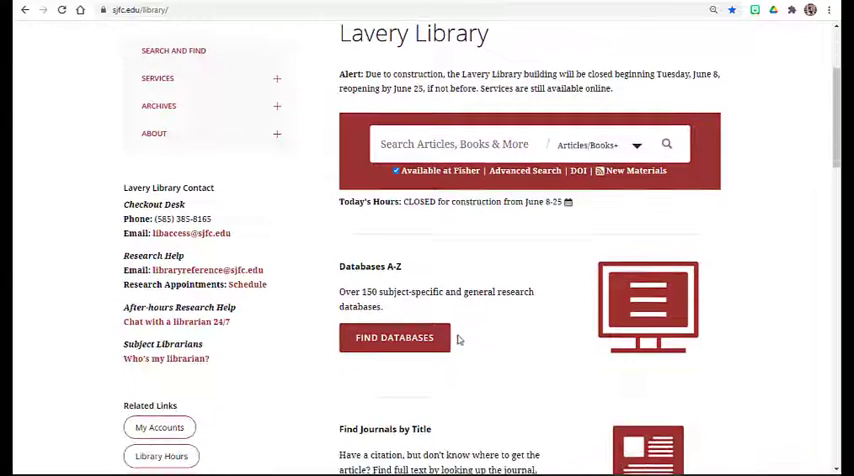
Filter the A–Z database list to Education (Undergrad, Masters).
click(394, 337)
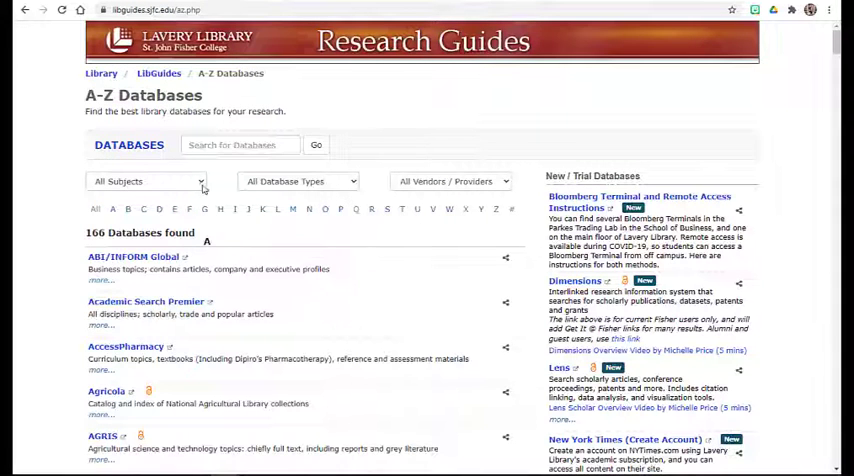
click(147, 181)
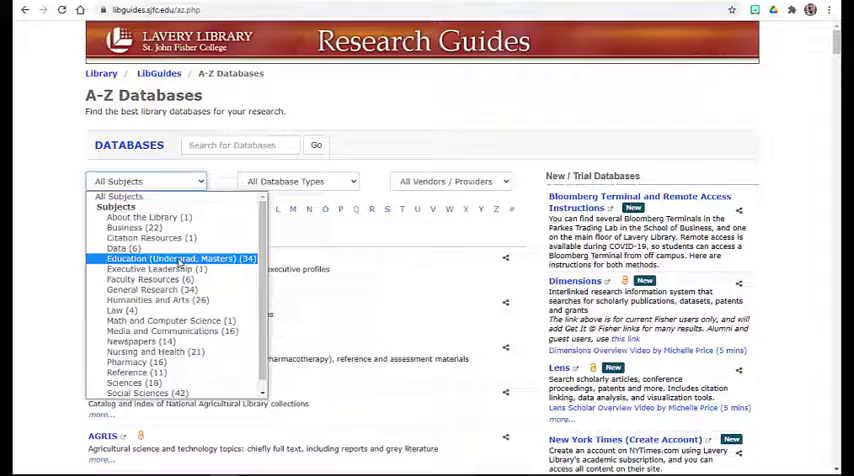
click(180, 258)
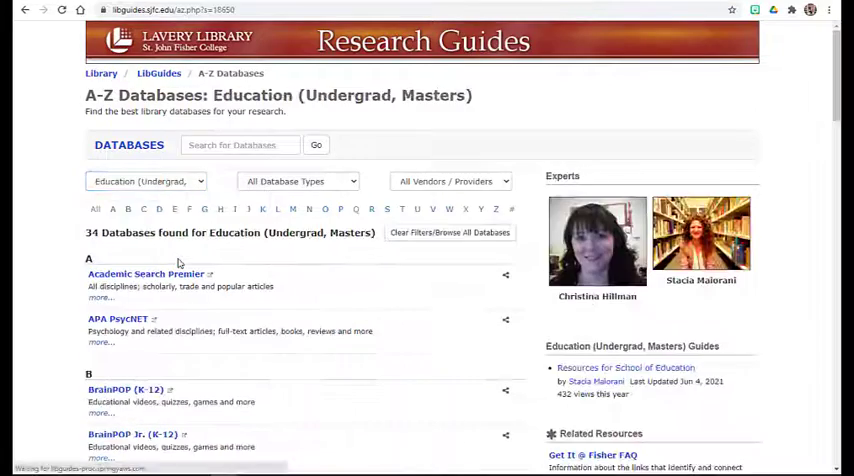
Scroll the filtered Education list and open SAGE Journals.
scroll(down, 3)
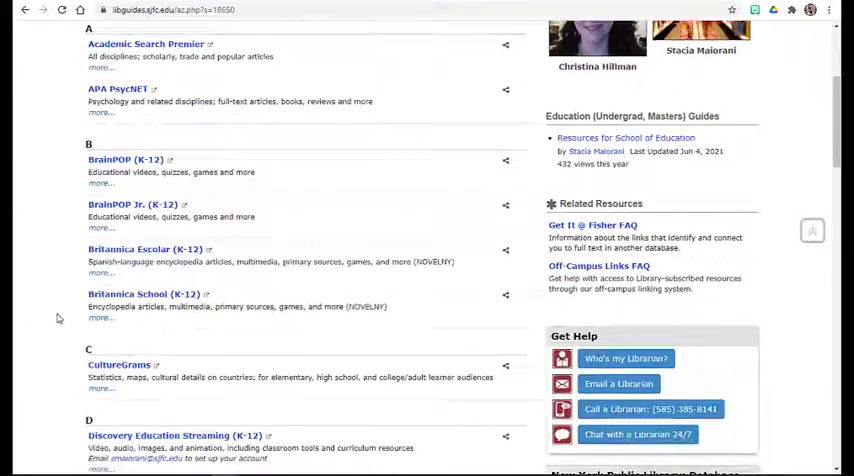
scroll(down, 3)
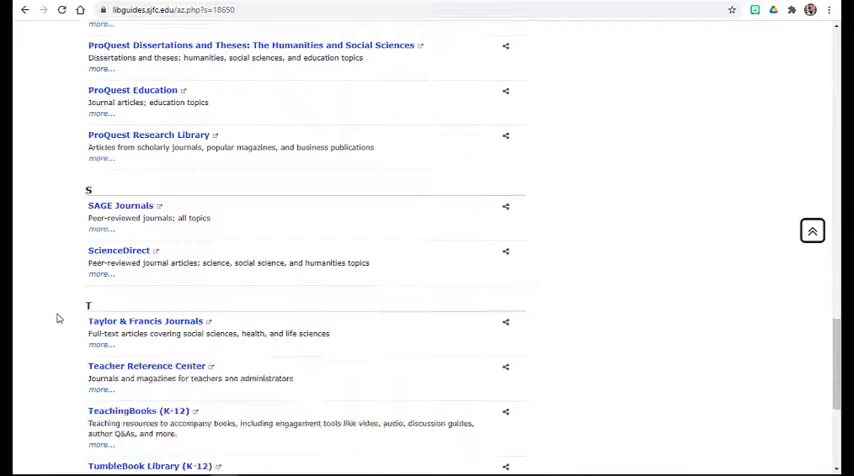
click(120, 205)
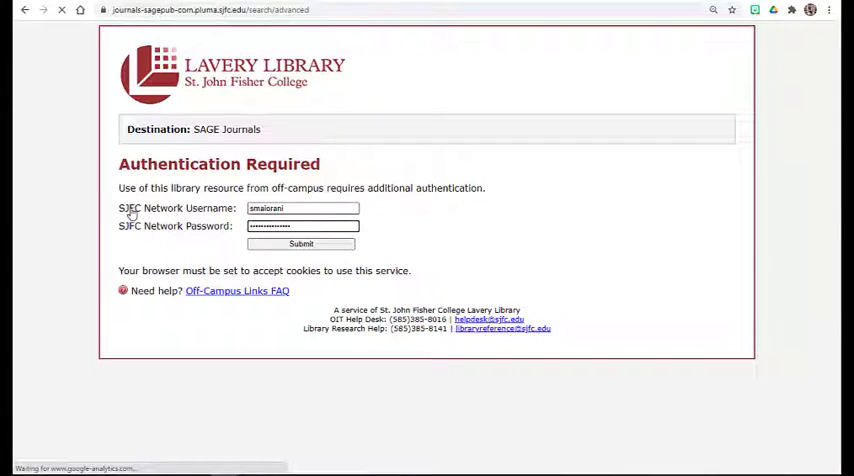
Sign in and search SAGE Journals for "reading comprehension" AND technology, yielding 3,124 results.
click(301, 243)
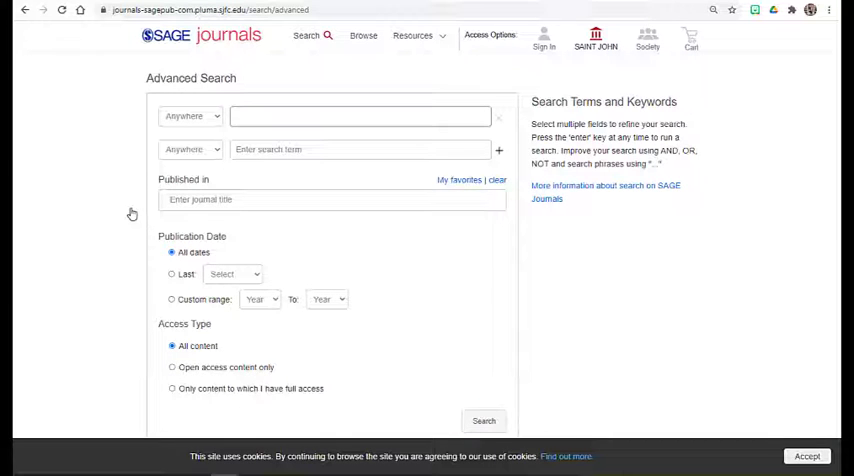
text("reading comprehension)
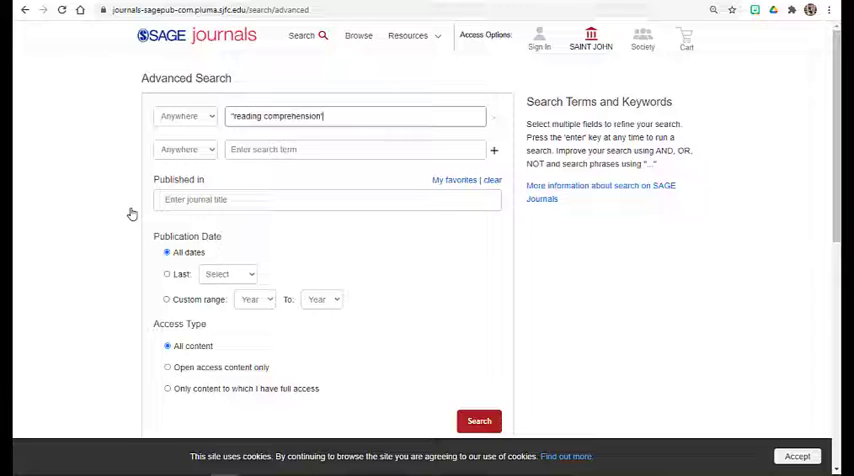
text(technology)
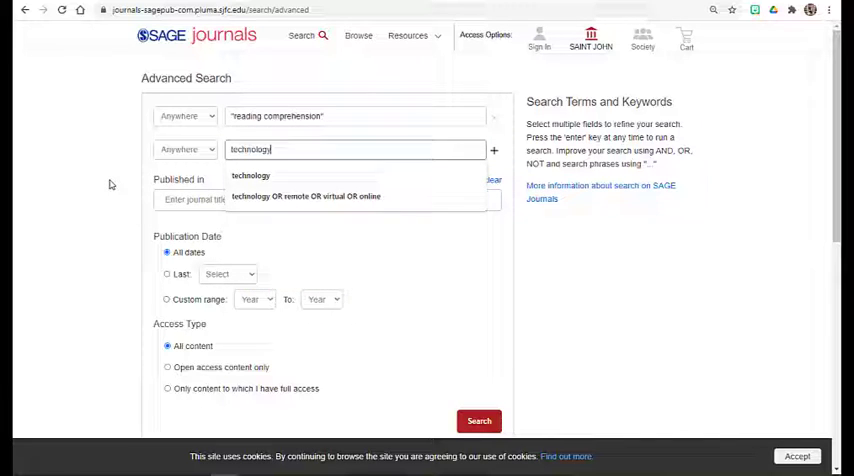
click(479, 421)
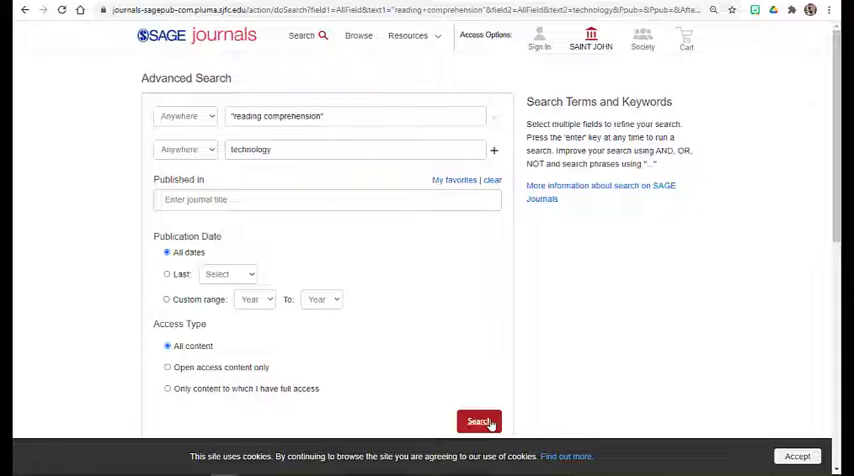
click(478, 420)
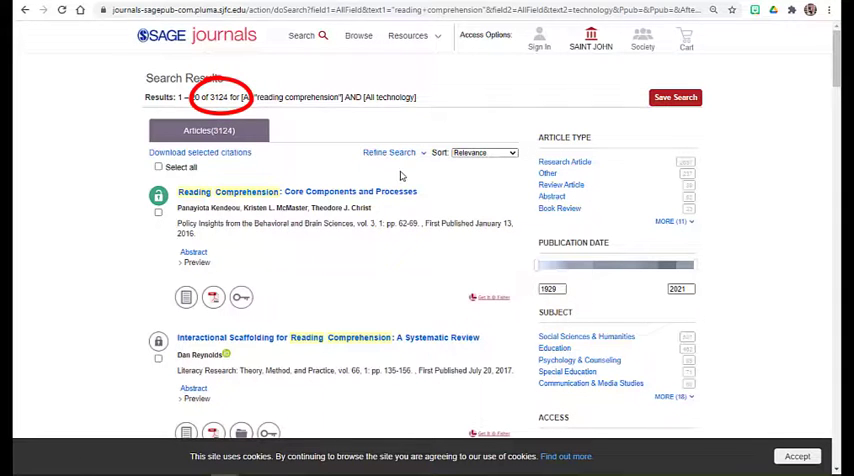
Restrict "reading comprehension" to the Abstract field and rerun, narrowing results to 283.
click(388, 152)
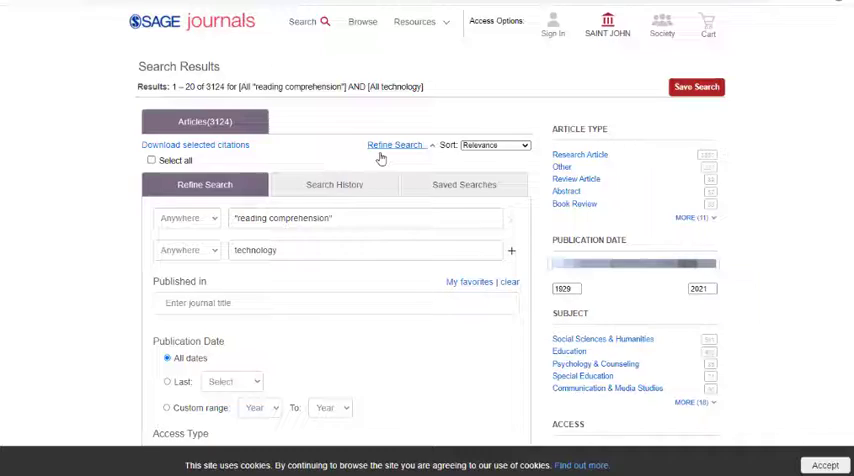
click(186, 218)
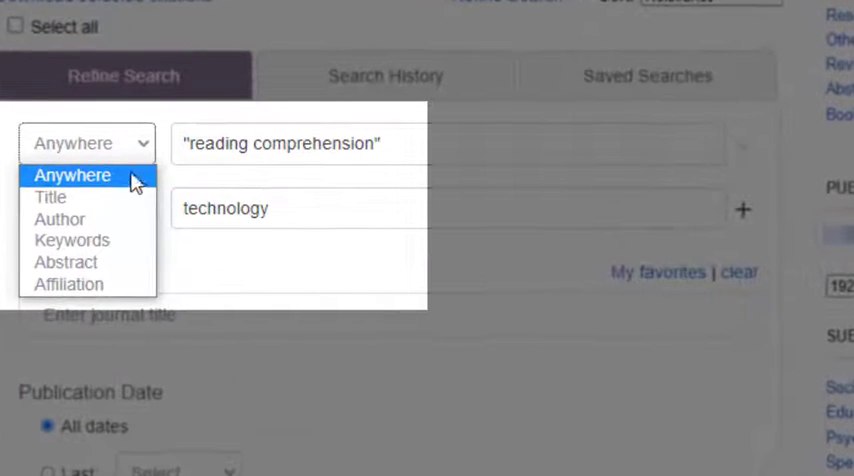
click(65, 261)
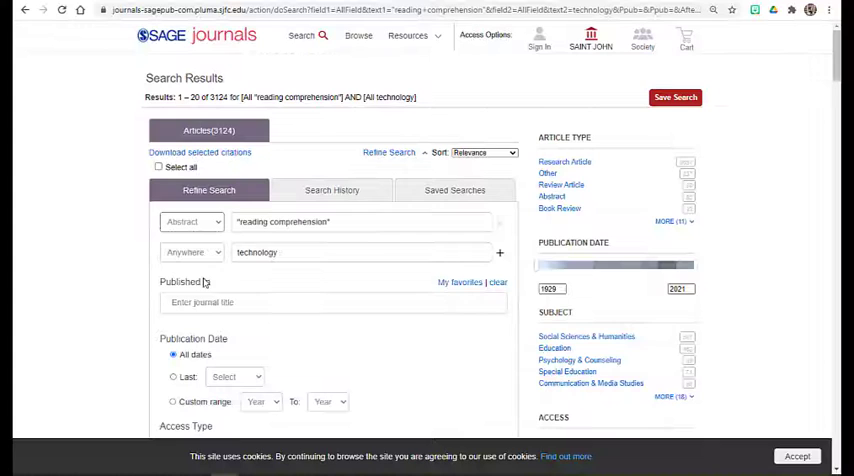
scroll(down, 3)
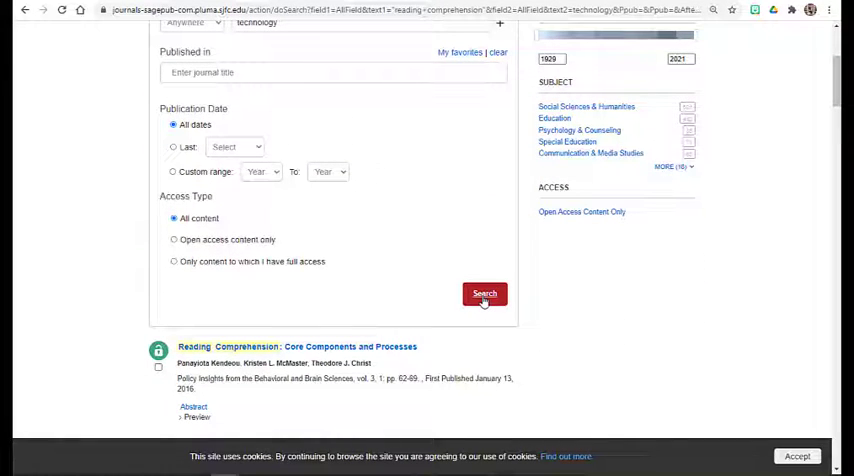
click(484, 293)
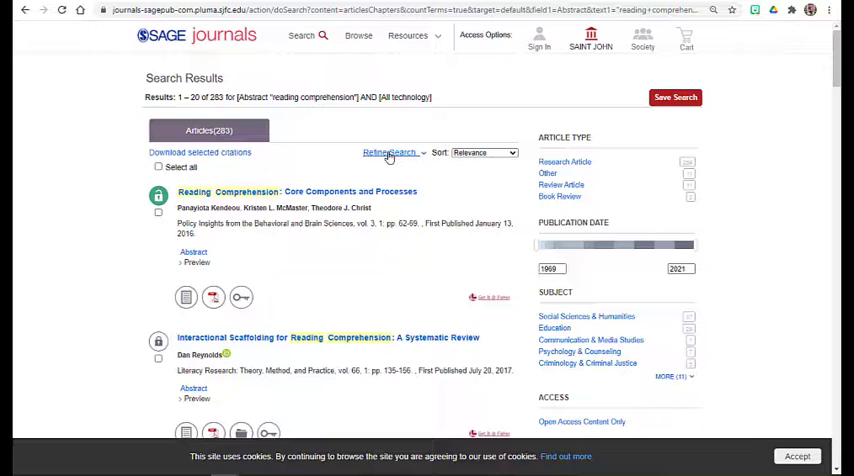
Limit SAGE Journals results to publication years 2011–2021, leaving 134 articles.
click(388, 152)
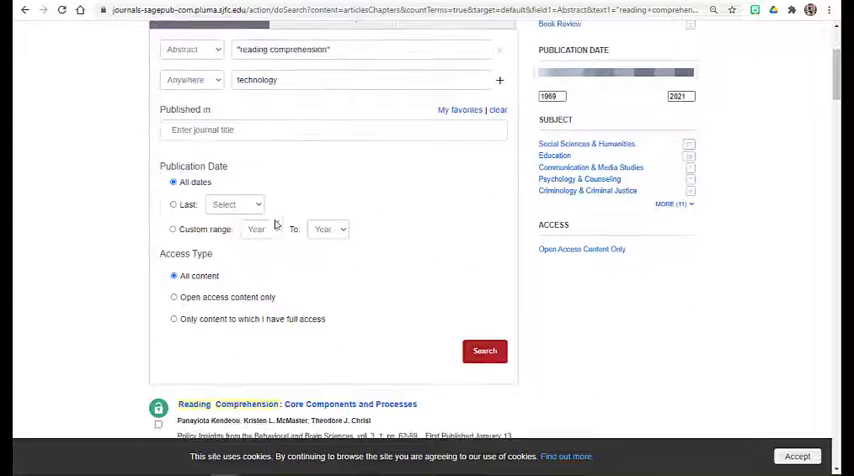
click(261, 229)
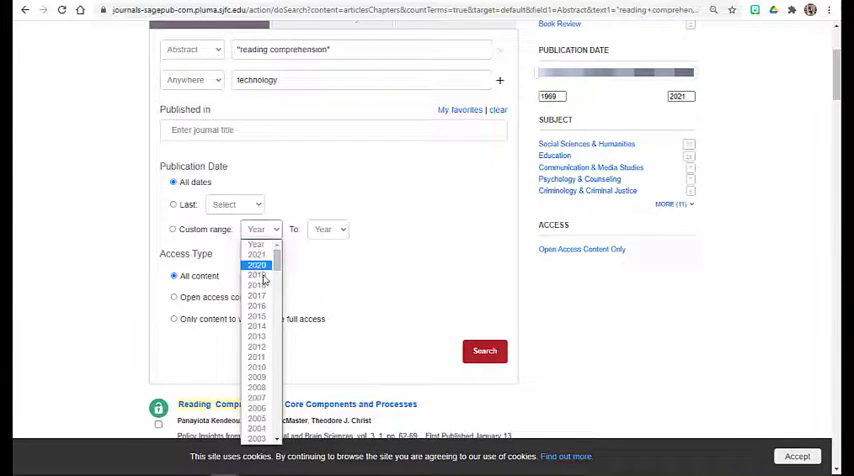
click(256, 357)
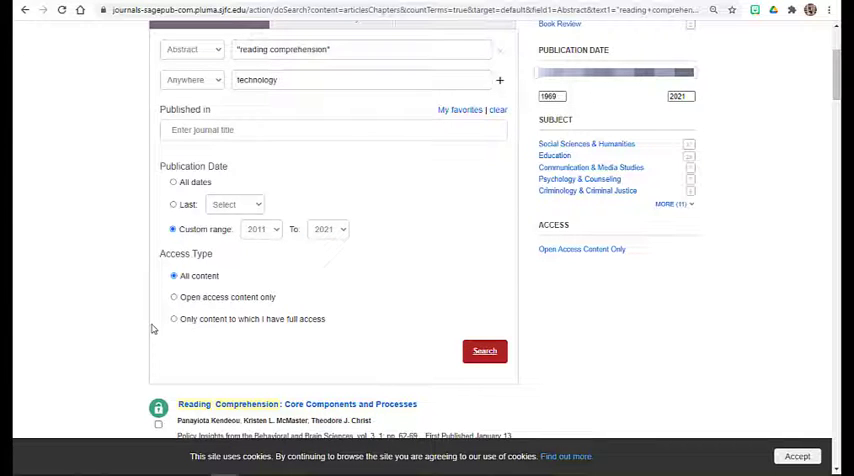
click(484, 351)
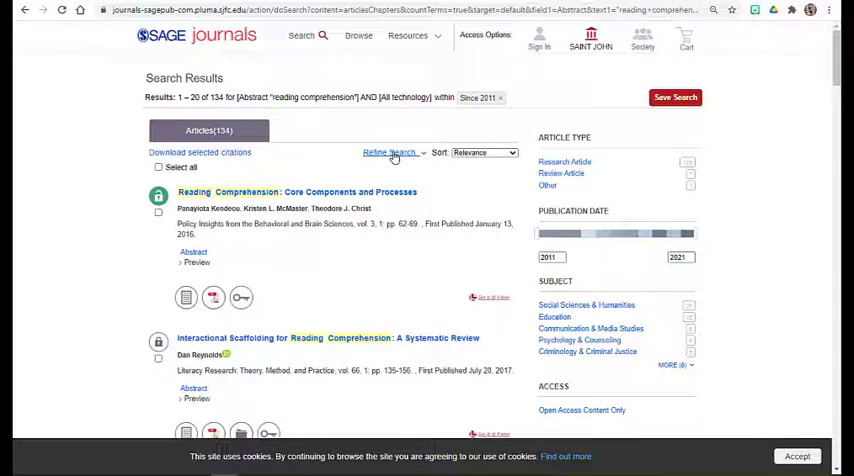
Add 'study' as a third Abstract search term, trimming results to 124.
click(388, 152)
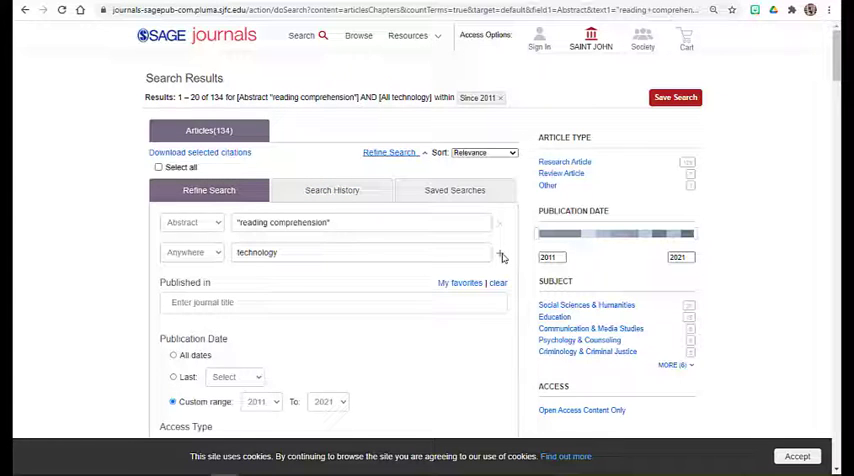
click(499, 256)
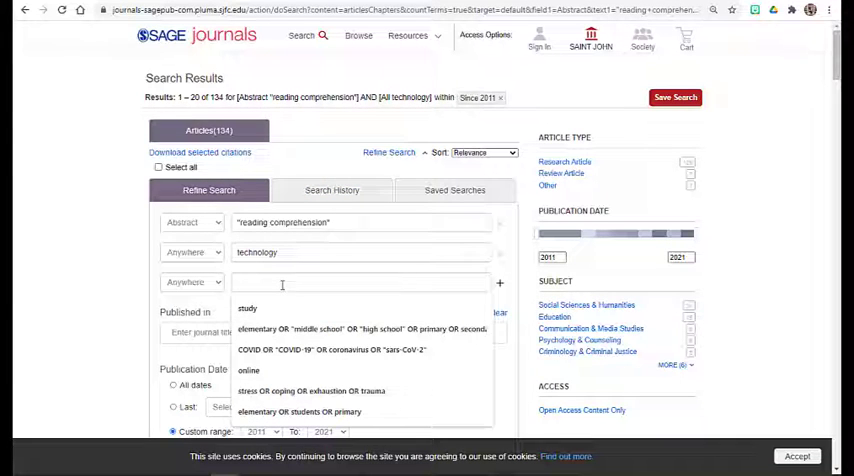
click(190, 282)
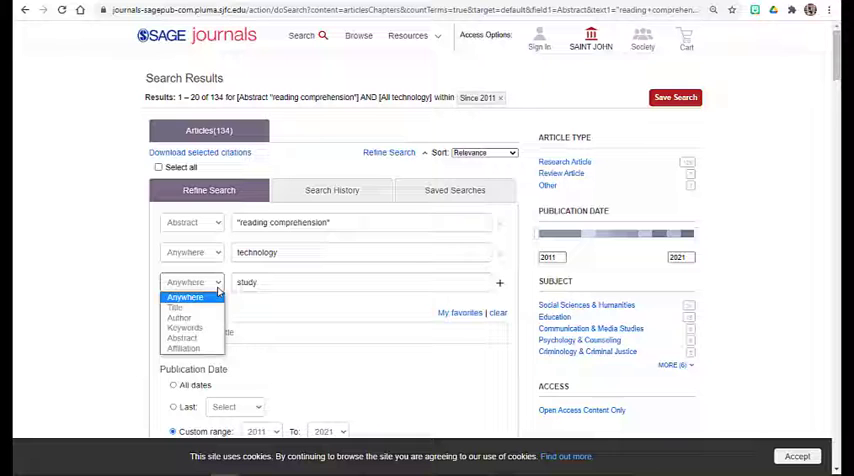
click(182, 337)
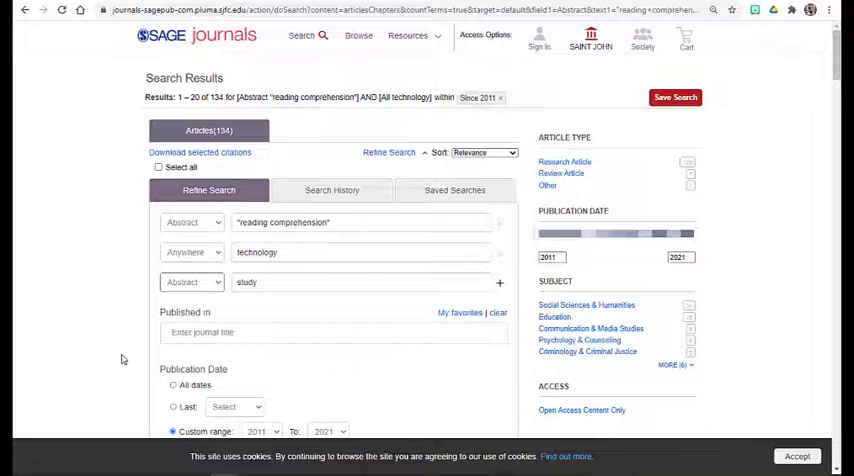
scroll(down, 3)
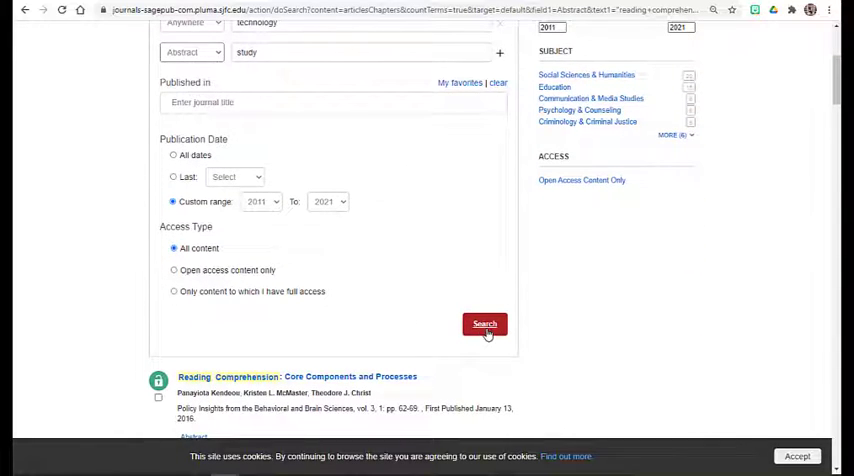
click(484, 324)
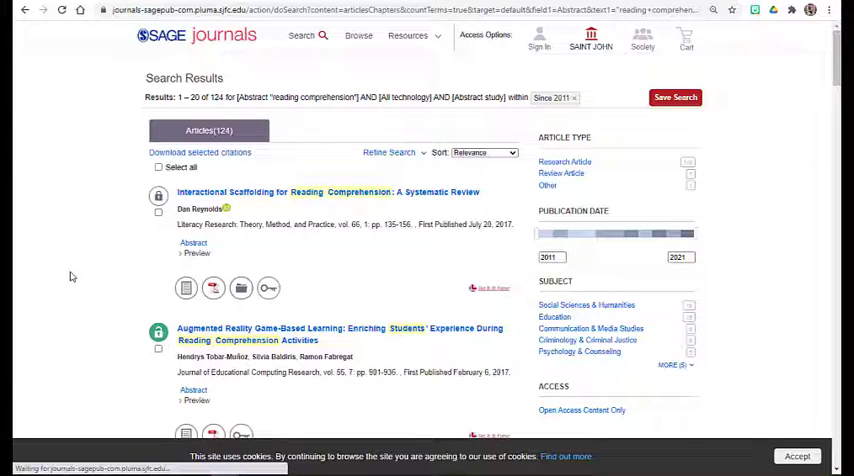
scroll(down, 3)
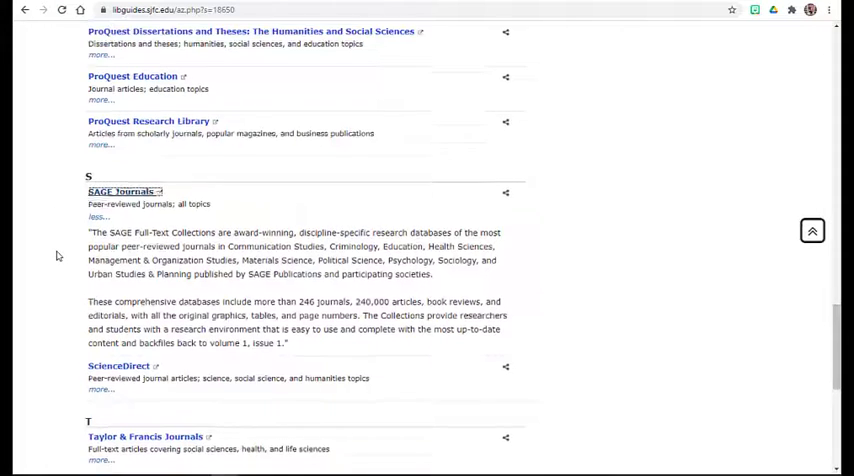
Expand the Taylor & Francis Journals description in the A–Z list and follow its link.
scroll(down, 3)
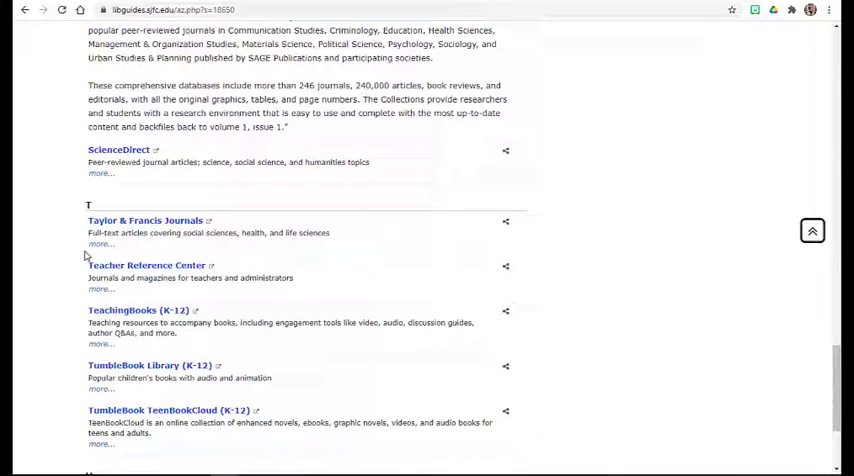
click(100, 244)
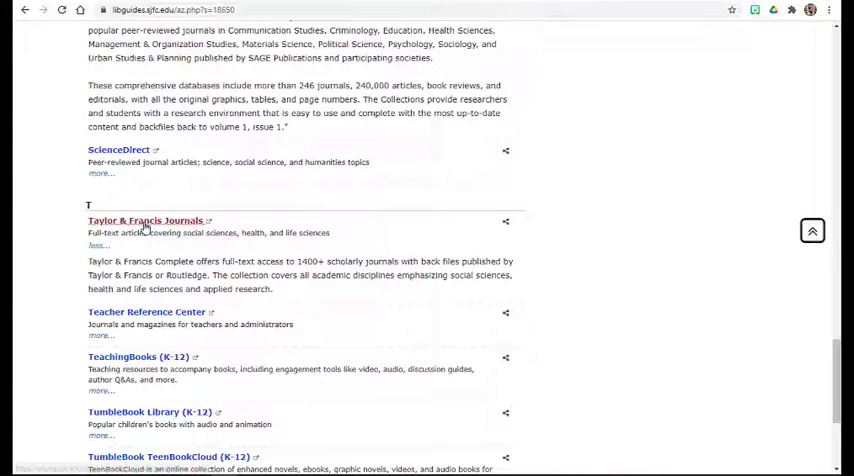
click(143, 220)
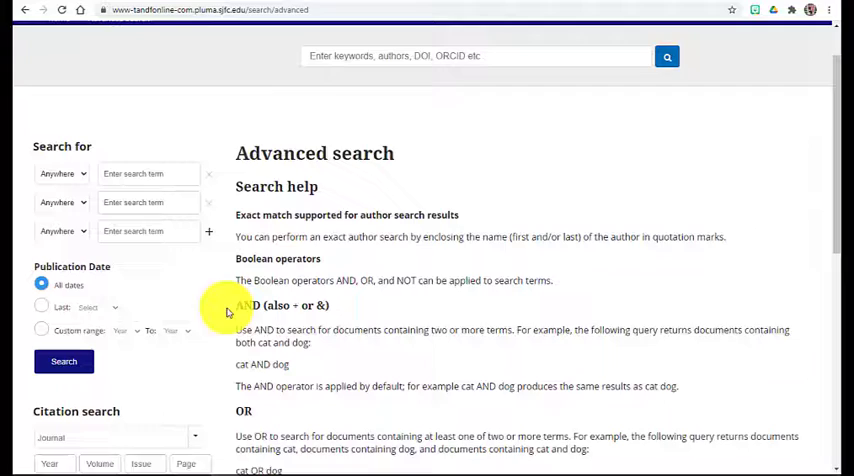
Show the field choices (Anywhere, Title, Author, Keywords, Abstract) for the first search term.
click(62, 173)
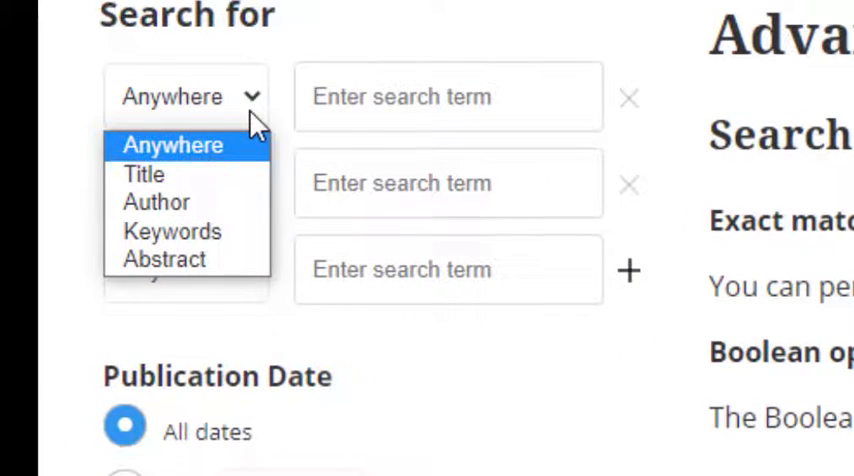
mouse_move(165, 259)
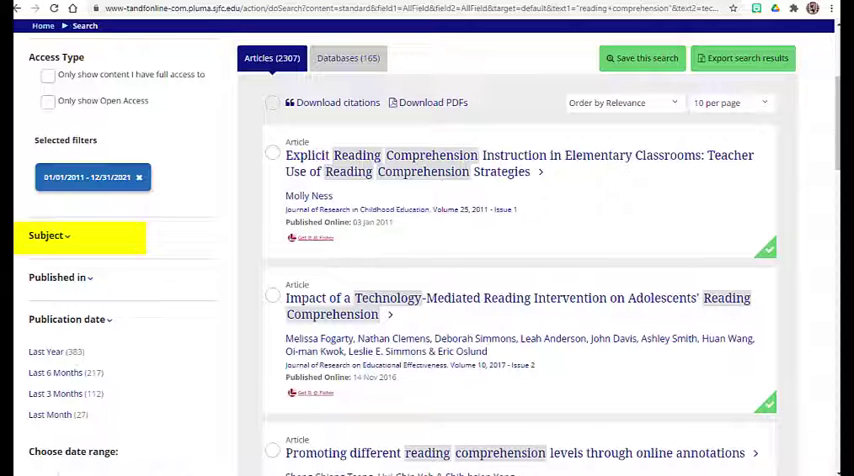
Rerun the Taylor & Francis search with technology limited to abstracts, results dated from 2011.
click(50, 241)
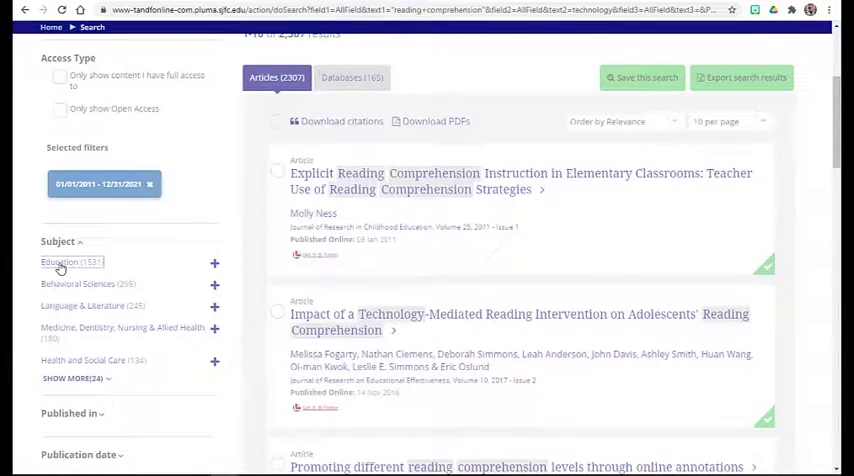
scroll(up, 3)
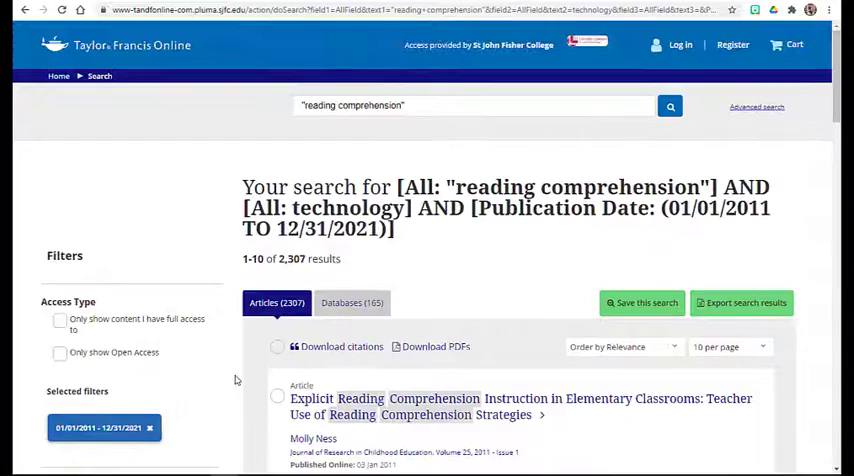
scroll(down, 3)
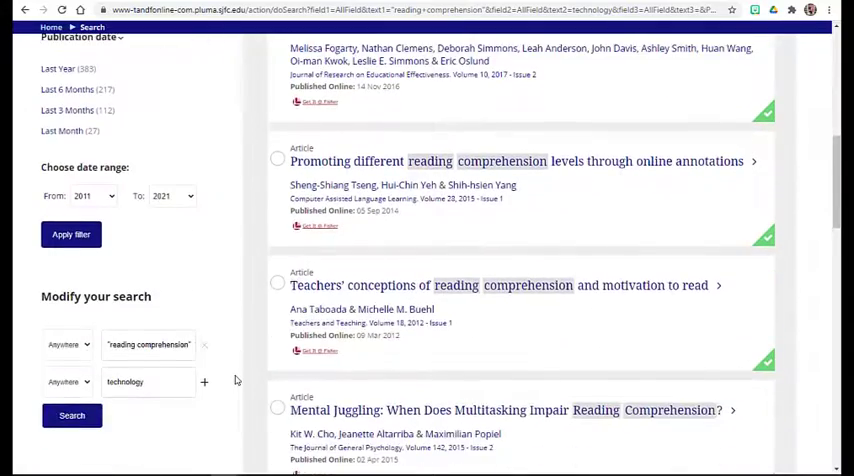
click(71, 415)
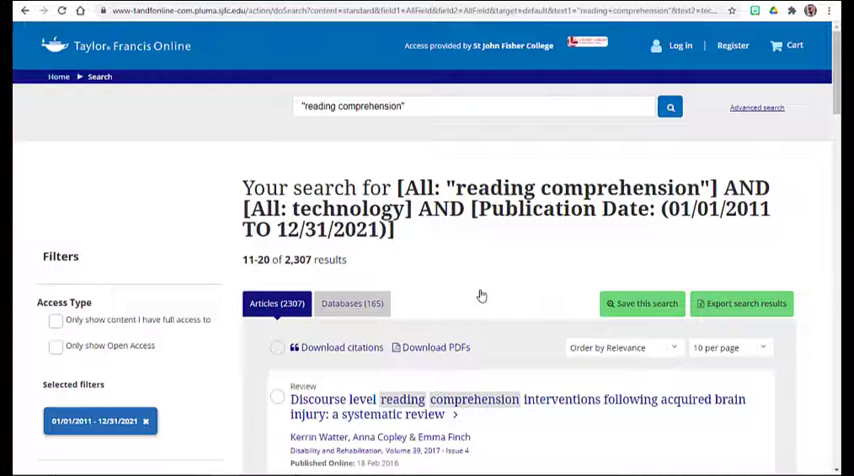
scroll(down, 3)
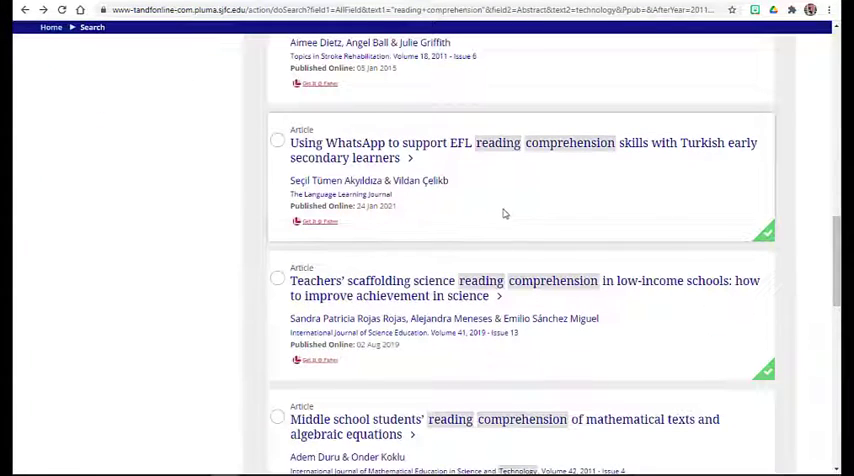
mouse_move(435, 148)
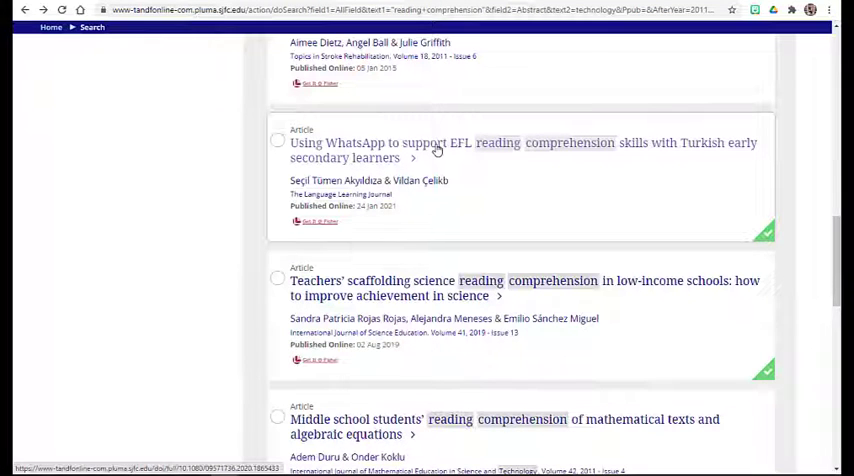
Open the WhatsApp EFL reading comprehension article and scroll down to its abstract.
click(523, 149)
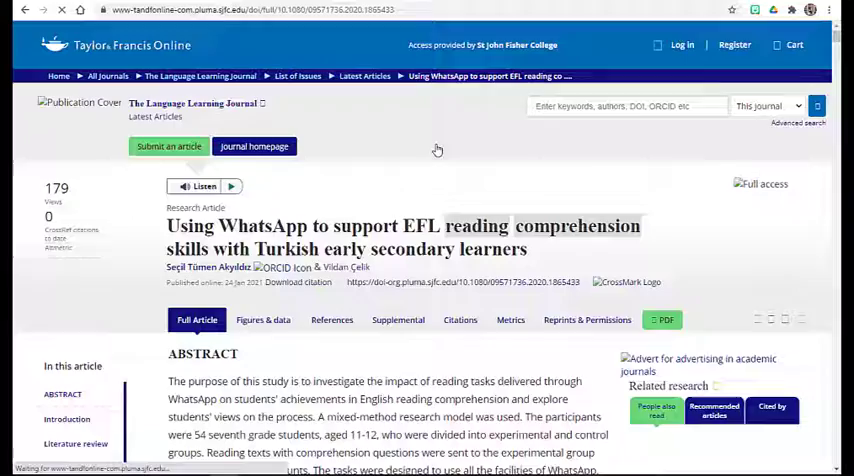
scroll(down, 3)
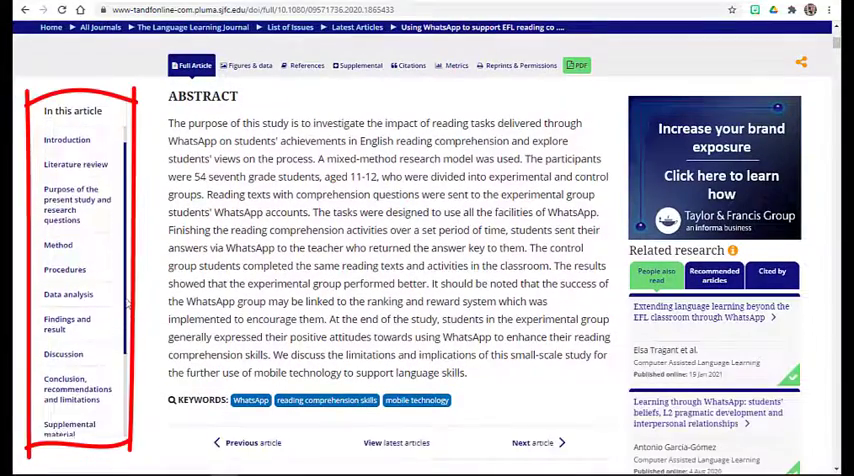
scroll(down, 3)
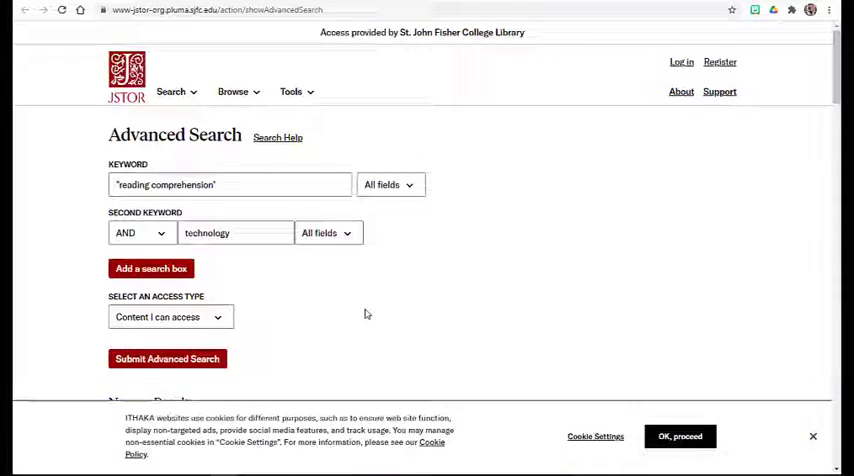
Submit the JSTOR "reading comprehension" AND technology search, limited to articles since 2011.
scroll(down, 3)
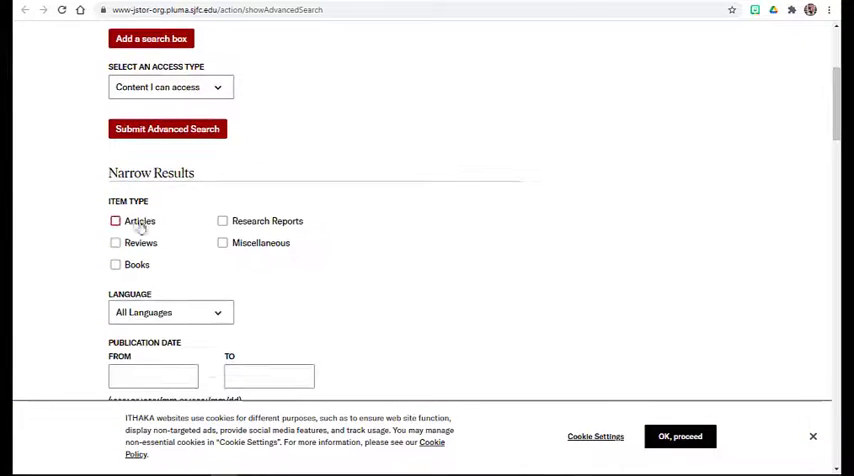
click(116, 221)
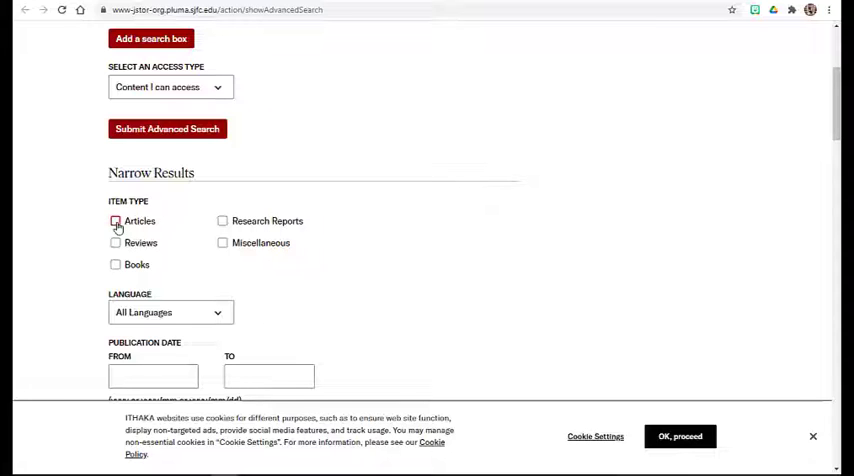
scroll(up, 3)
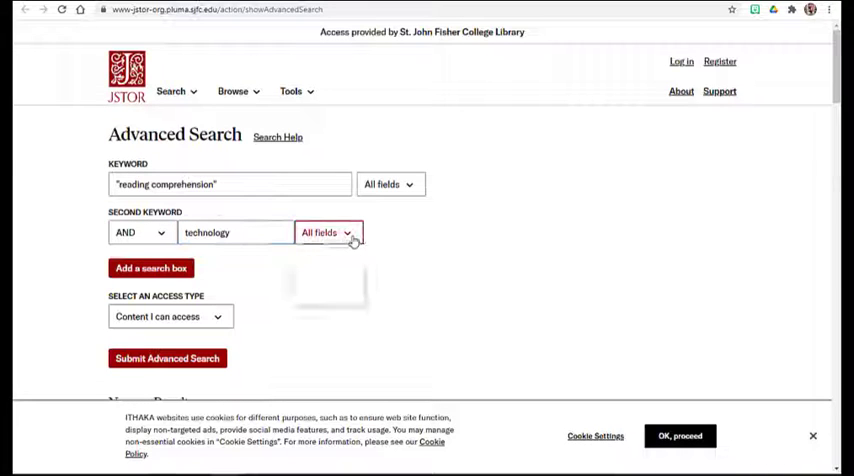
click(329, 232)
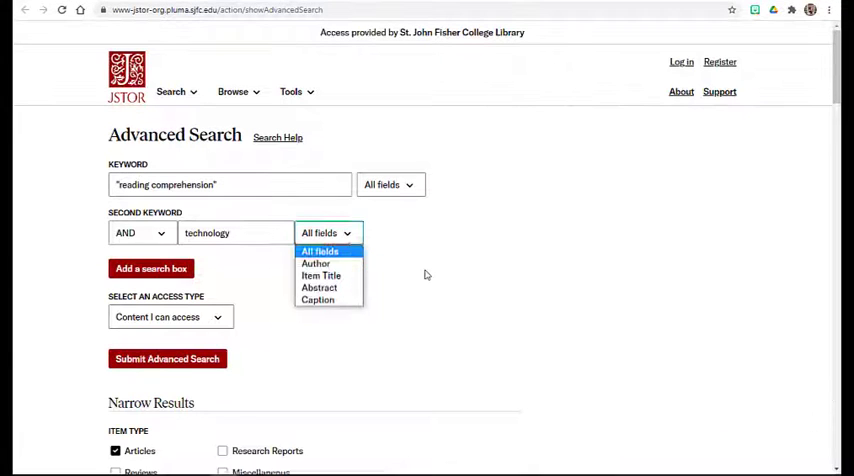
click(167, 358)
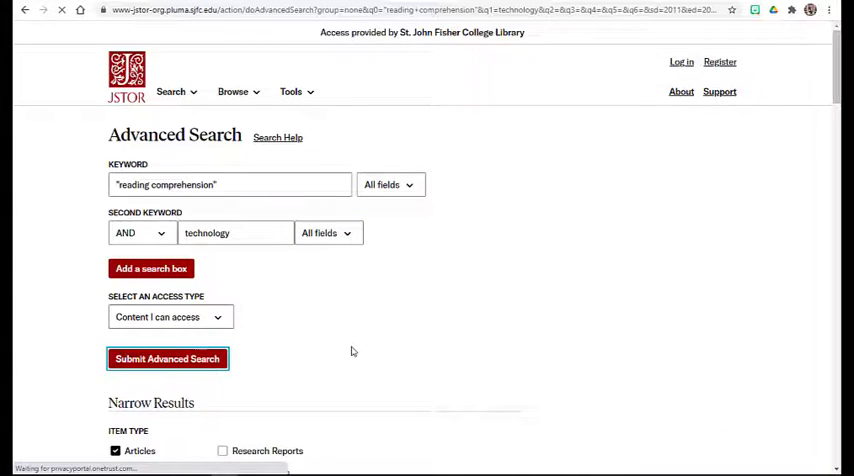
click(167, 358)
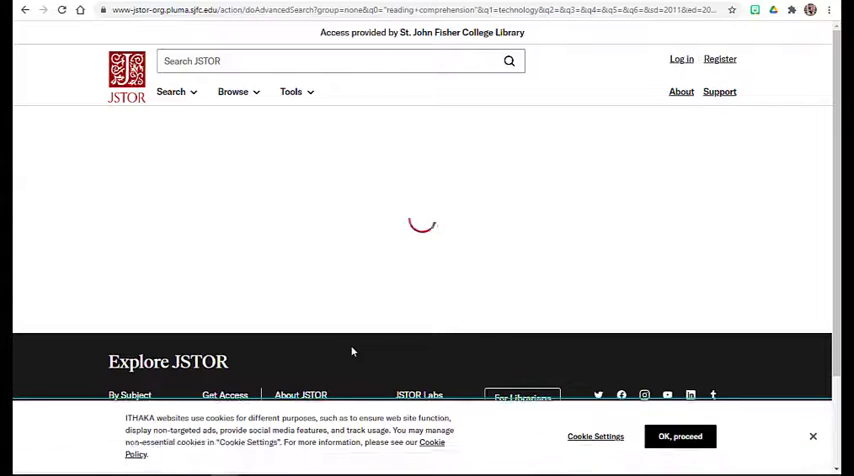